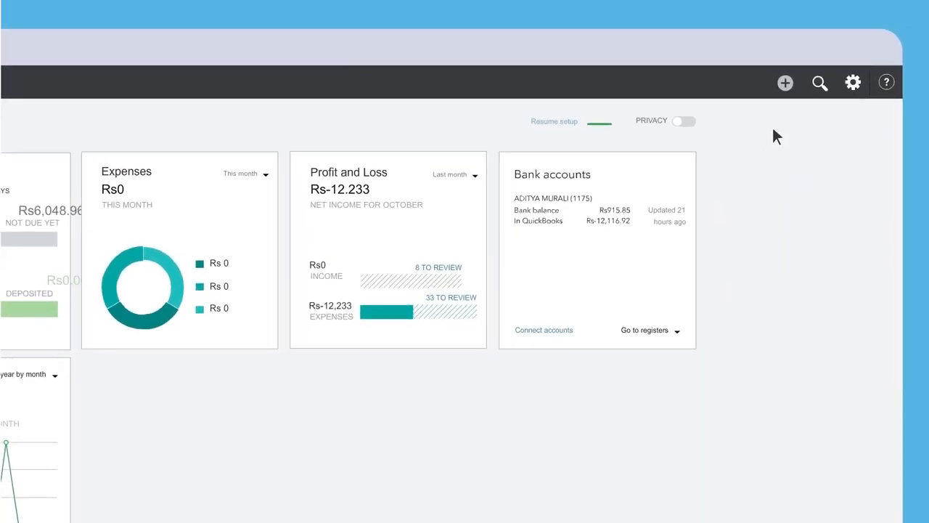
# Step: Explore the Create (+) menu and the gear menu of company settings, lists and tools
pyautogui.click(785, 82)
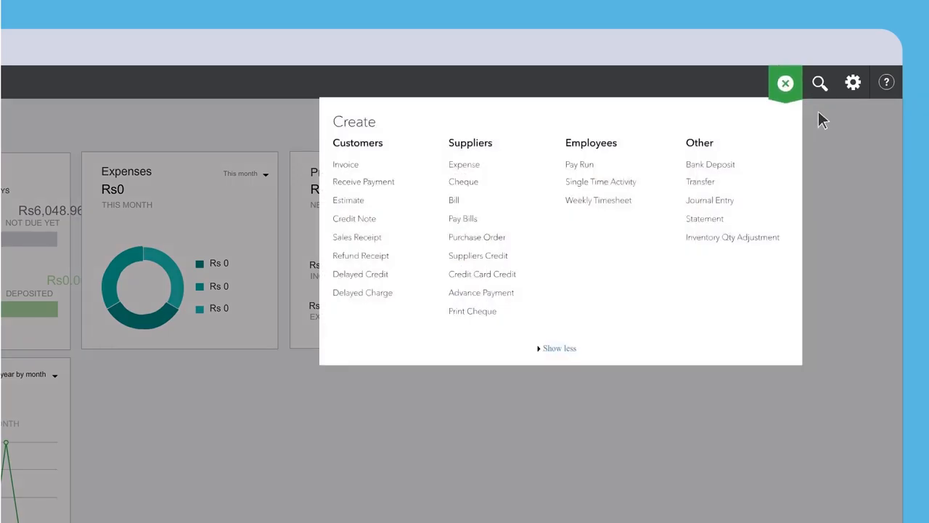
pyautogui.click(786, 81)
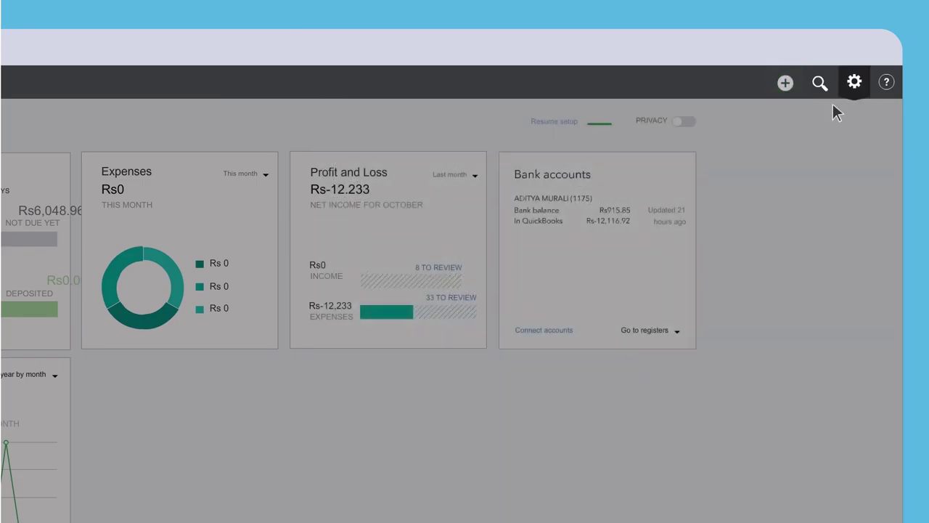
pyautogui.click(854, 82)
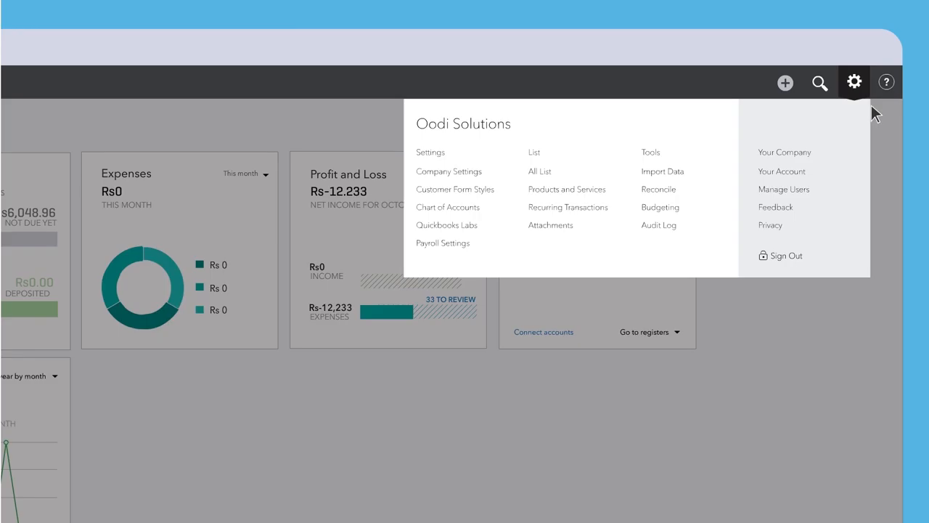
pyautogui.click(786, 81)
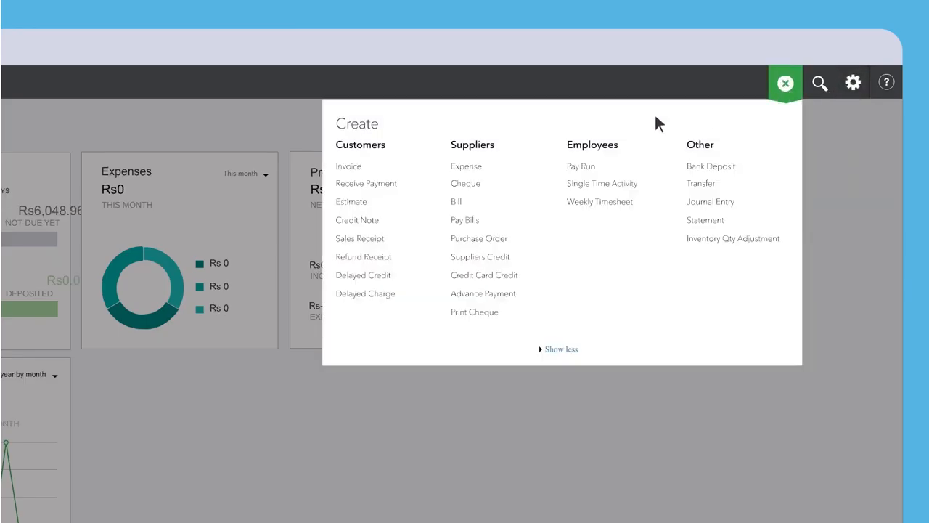
pyautogui.click(348, 165)
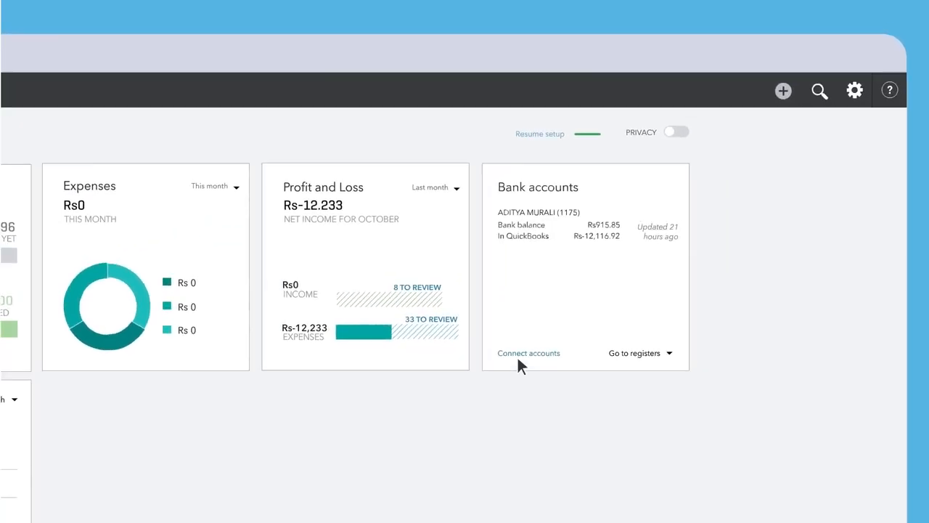
pyautogui.click(529, 353)
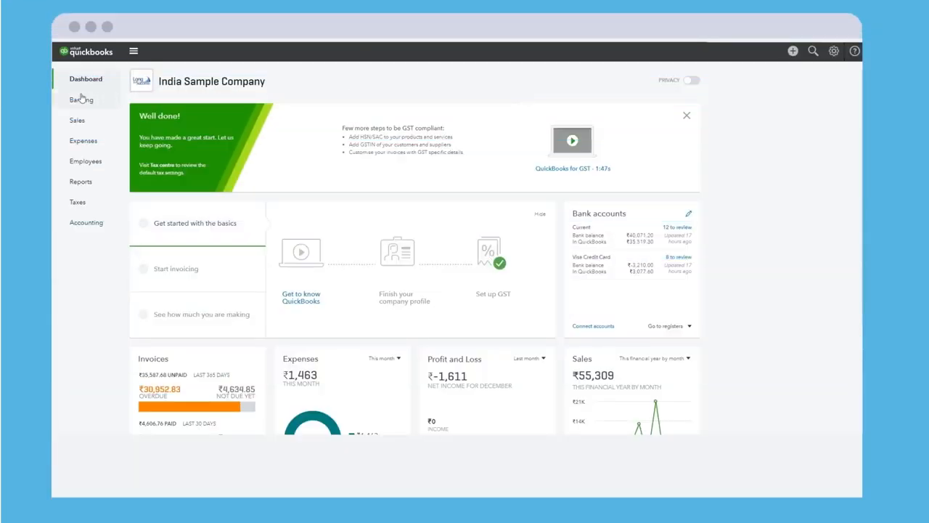
# Step: Go to Banking and scroll the Visa Credit Card transactions awaiting review
pyautogui.click(81, 100)
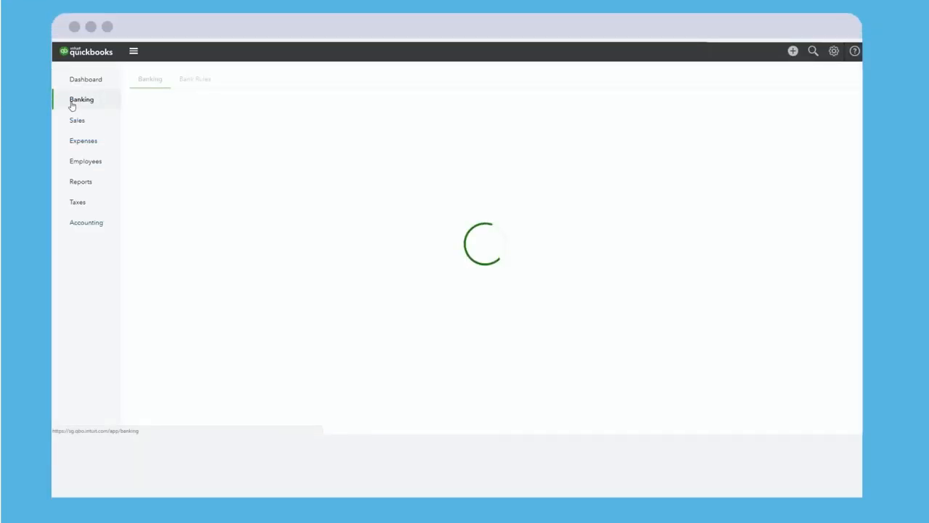
pyautogui.click(80, 99)
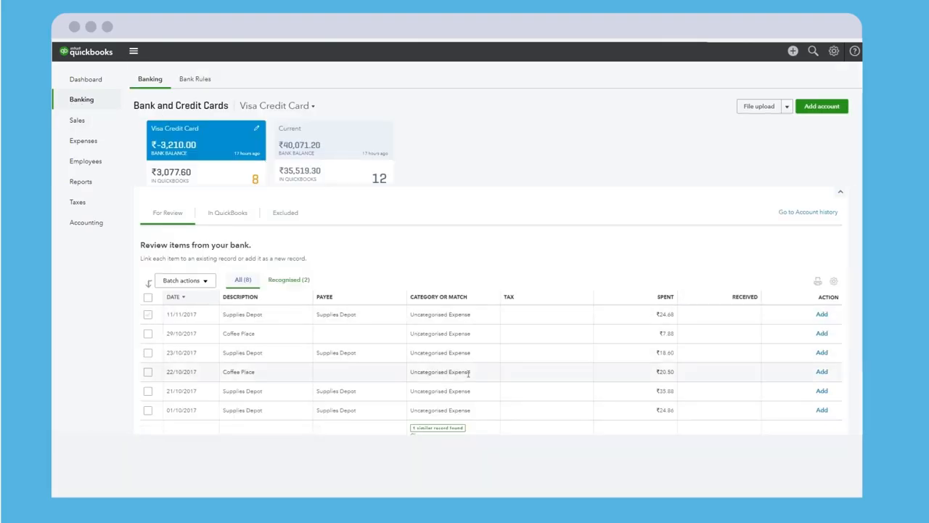
pyautogui.scroll(-3)
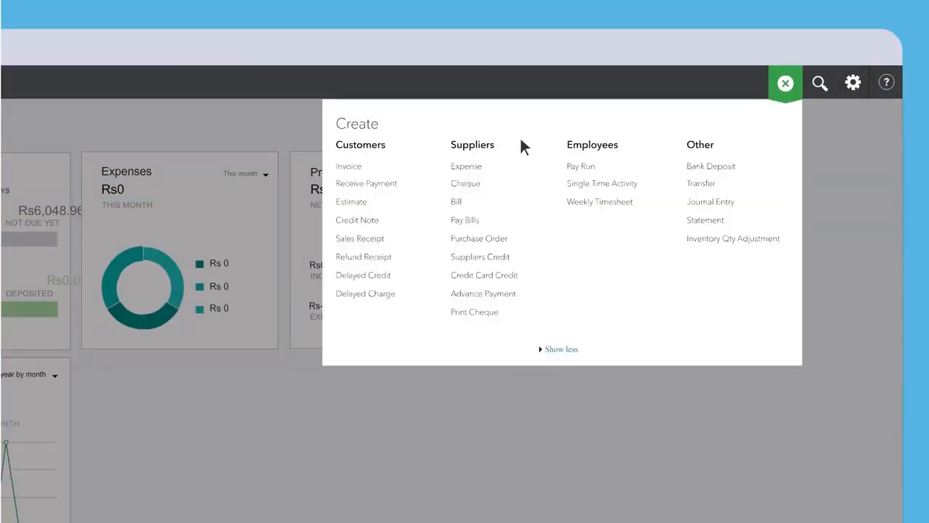
# Step: Start an invoice with a customer name, view and cancel the New Customer form, return to Sales
pyautogui.click(348, 166)
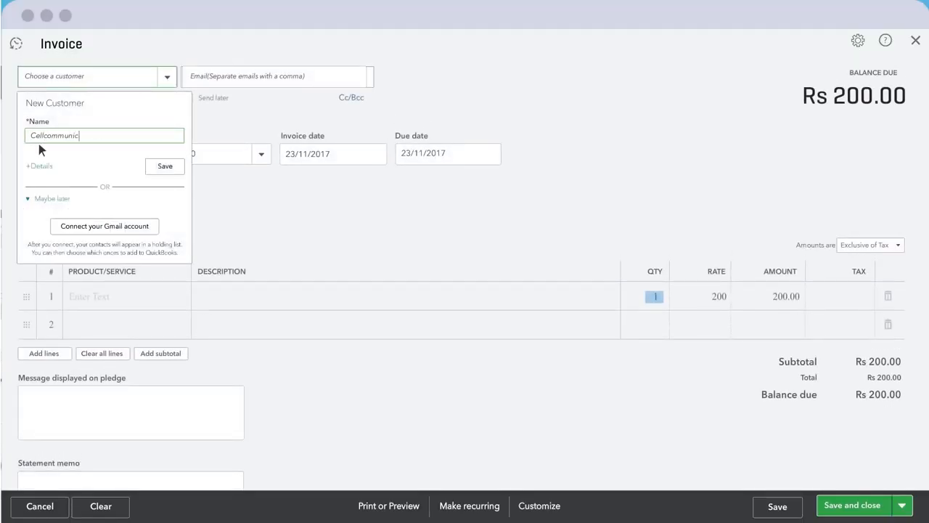
pyautogui.write('ation')
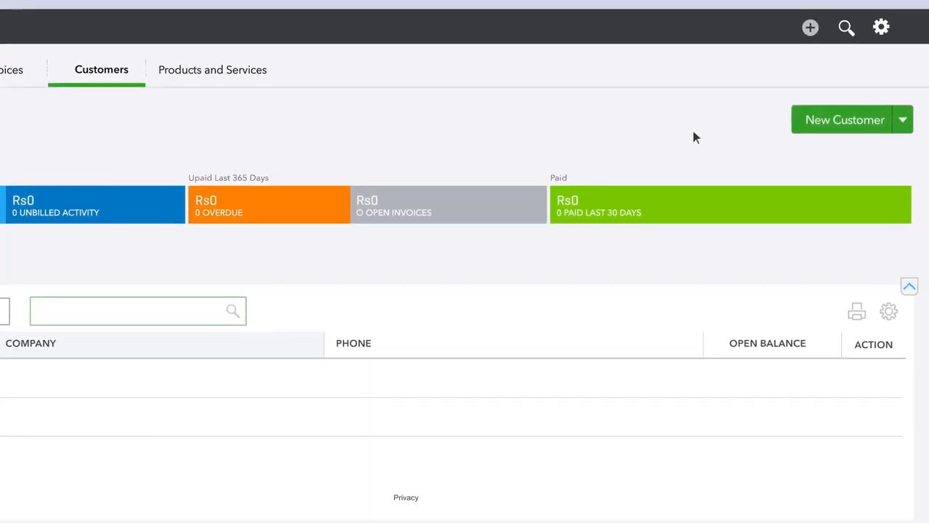
pyautogui.click(845, 120)
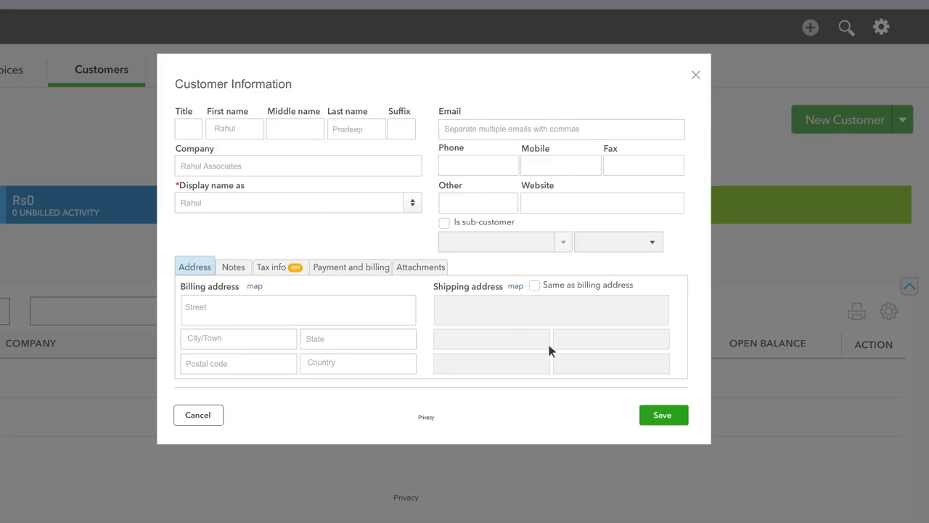
pyautogui.click(198, 415)
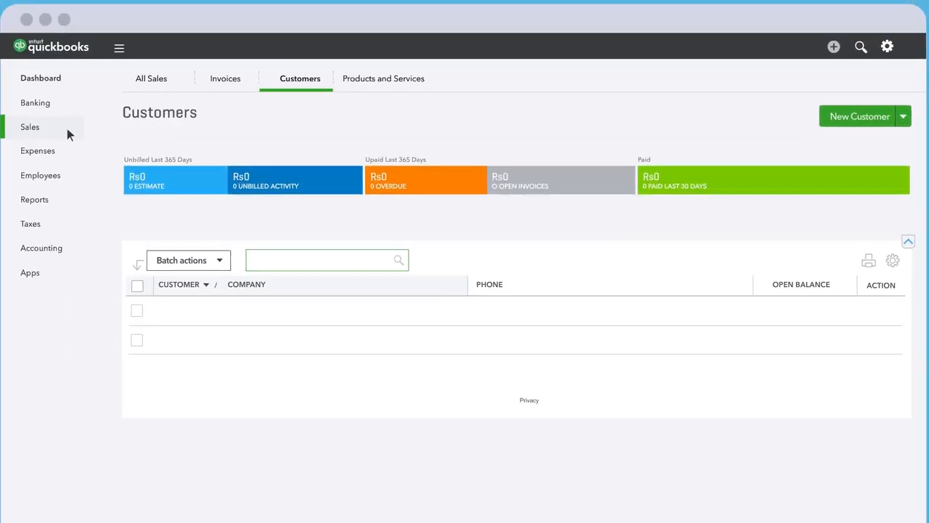
pyautogui.click(41, 78)
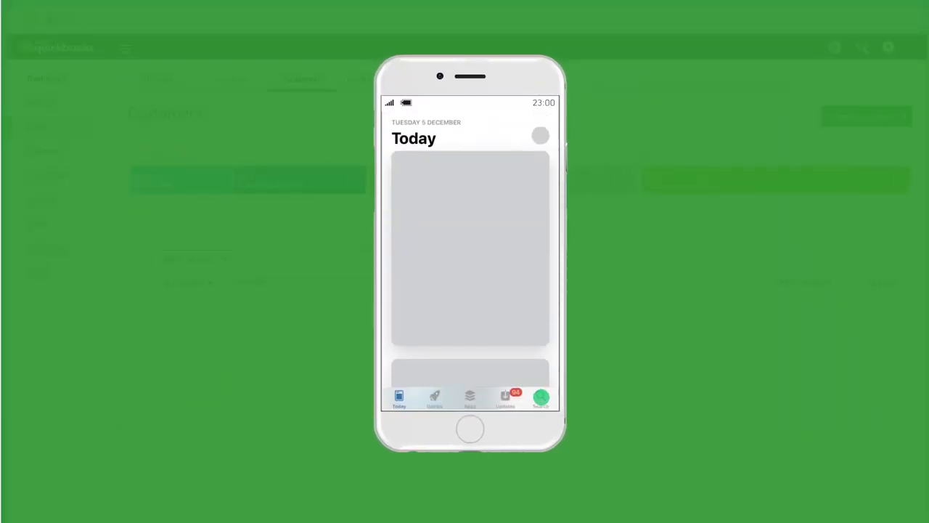
# Step: Search the app store for 'quick book', open QuickBooks and sign in to the mobile app
pyautogui.click(540, 397)
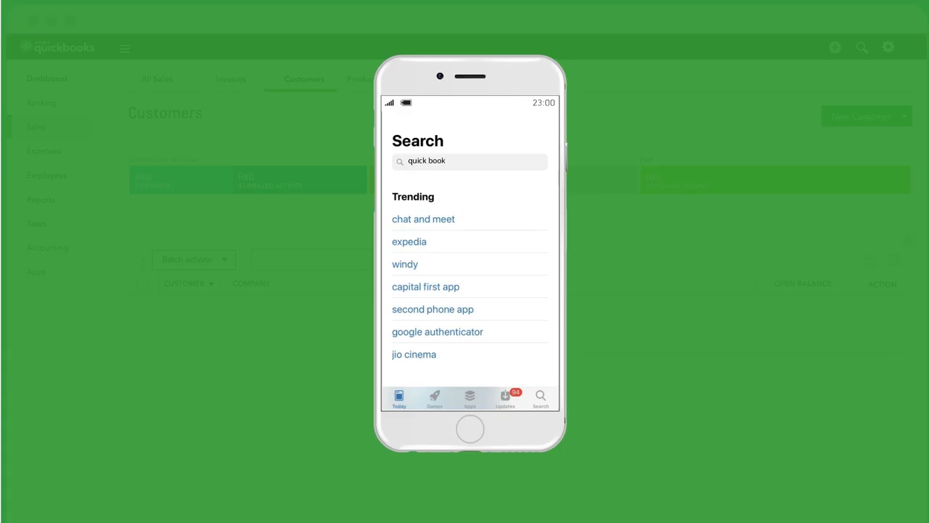
pyautogui.press('Enter')
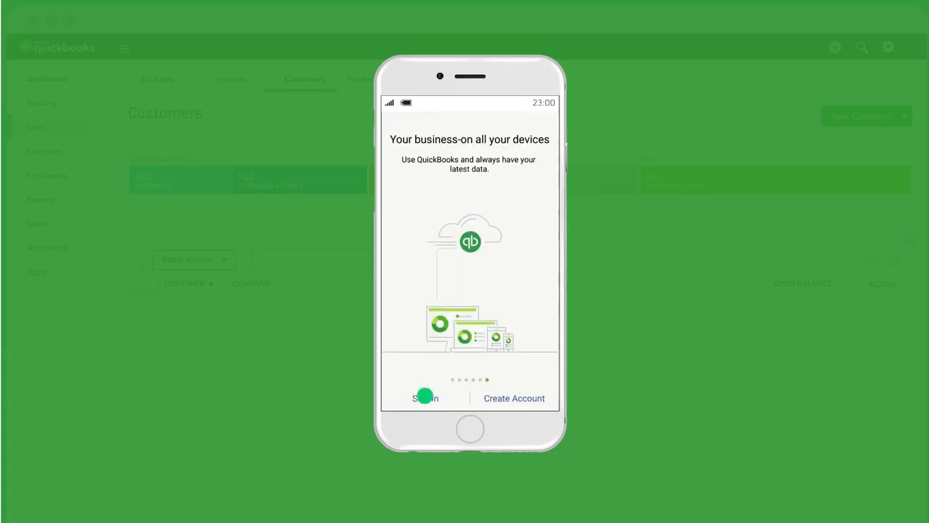
pyautogui.click(424, 398)
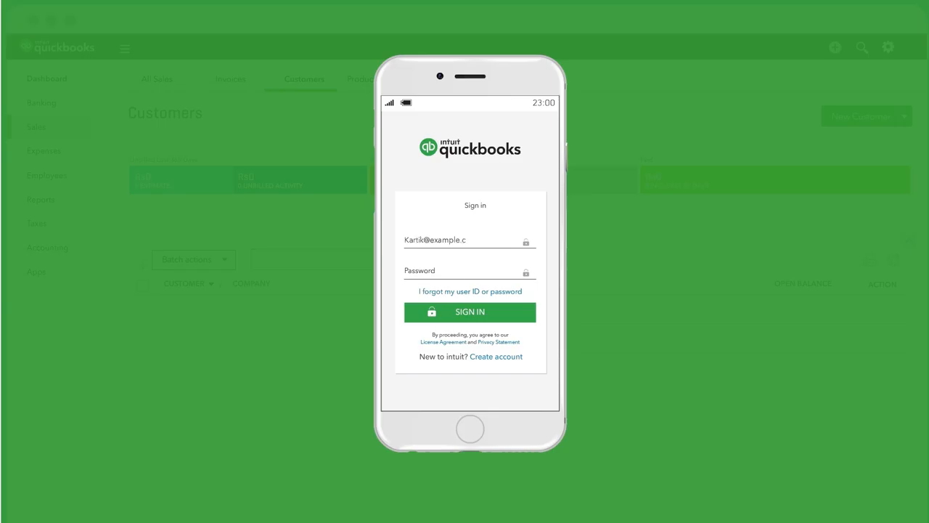
pyautogui.click(469, 312)
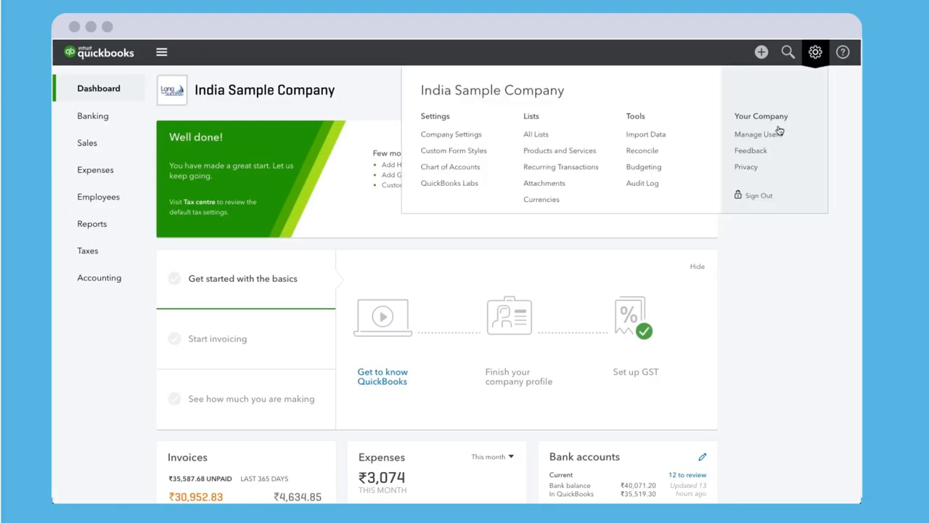
# Step: Open Manage Users from the gear menu to see company users and accounting firms
pyautogui.click(753, 133)
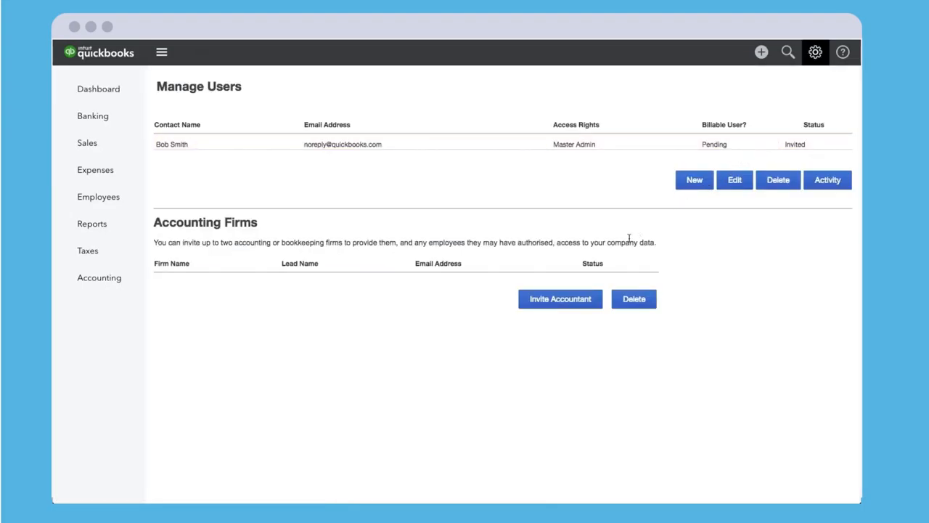
pyautogui.click(98, 89)
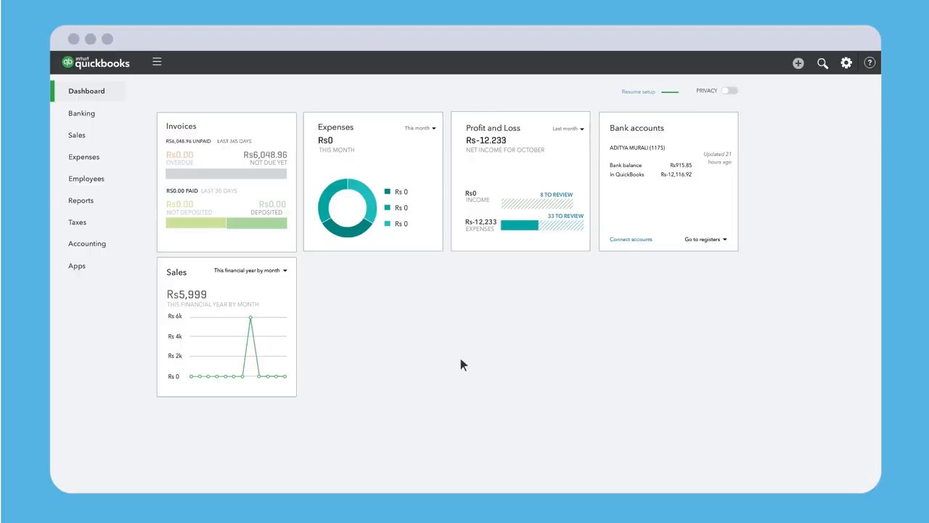
# Step: Open Apps and scroll through recommended, trending, featured and newest app listings
pyautogui.click(76, 266)
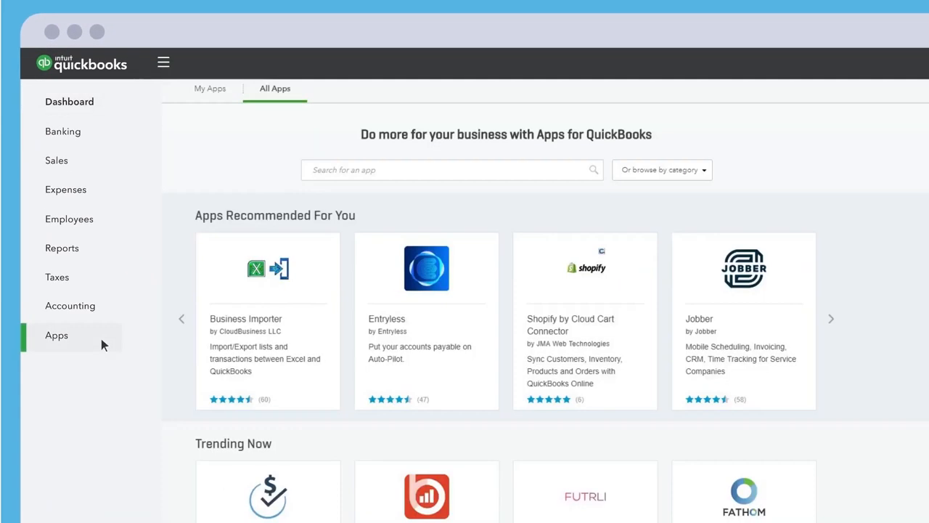
pyautogui.scroll(-3)
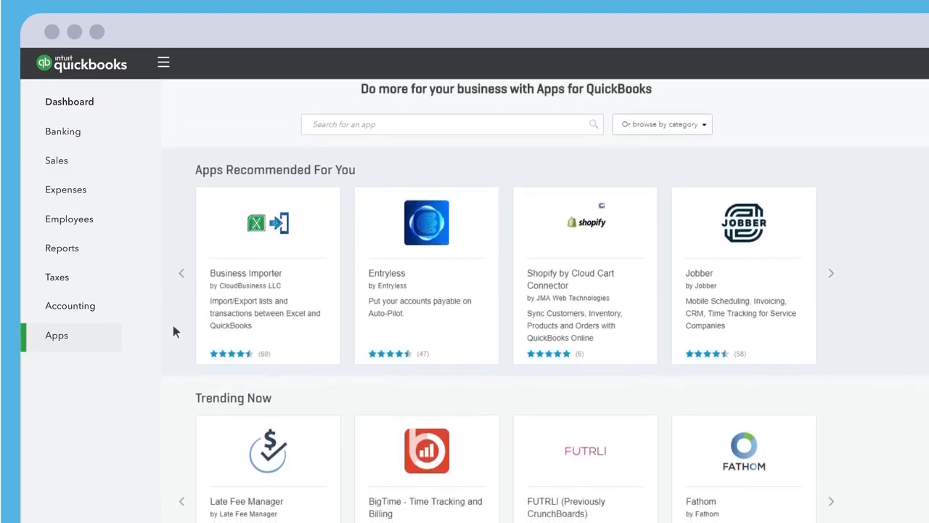
pyautogui.scroll(-3)
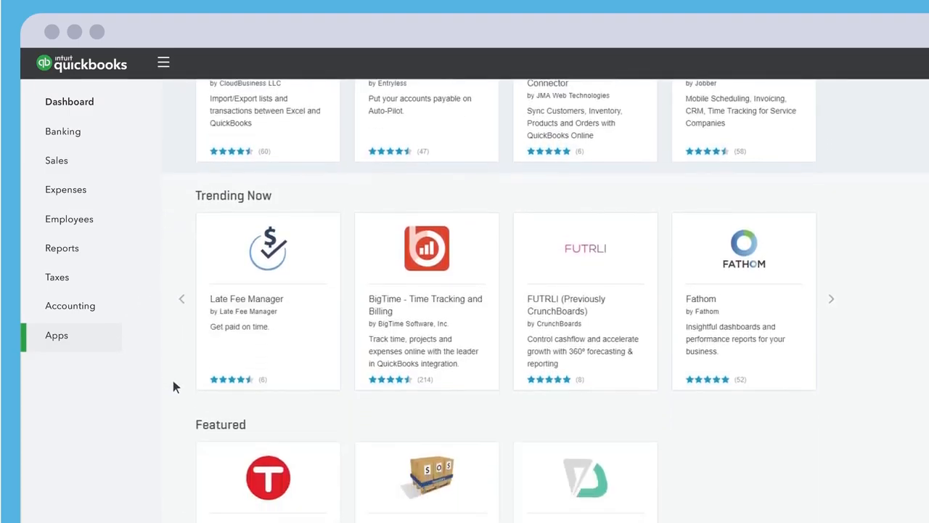
pyautogui.scroll(-3)
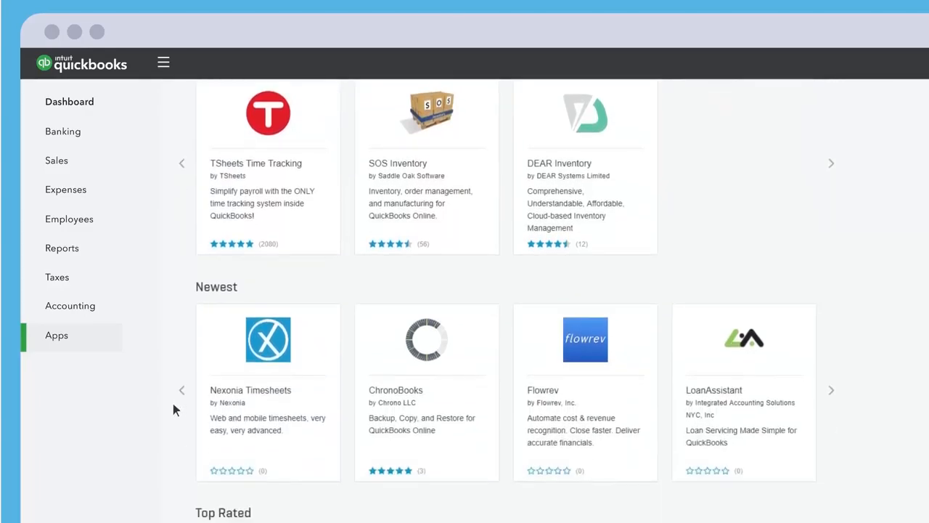
pyautogui.scroll(-3)
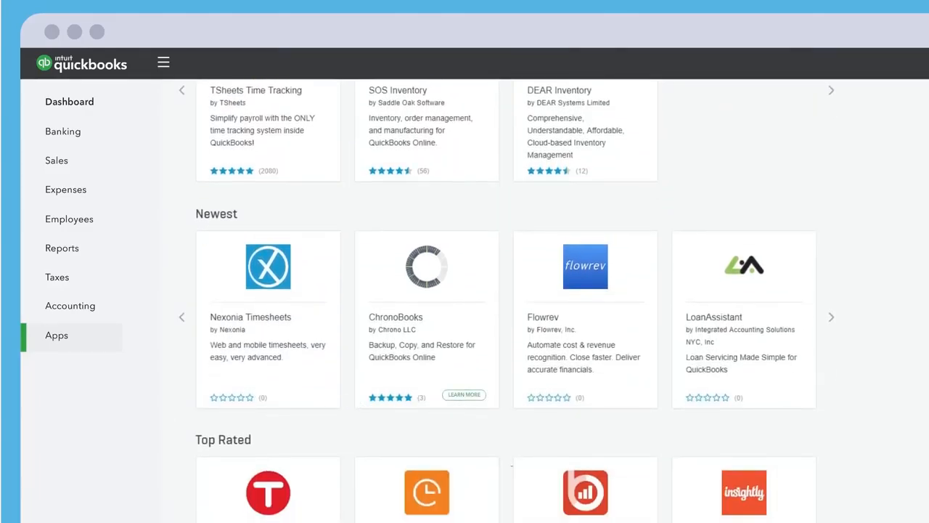